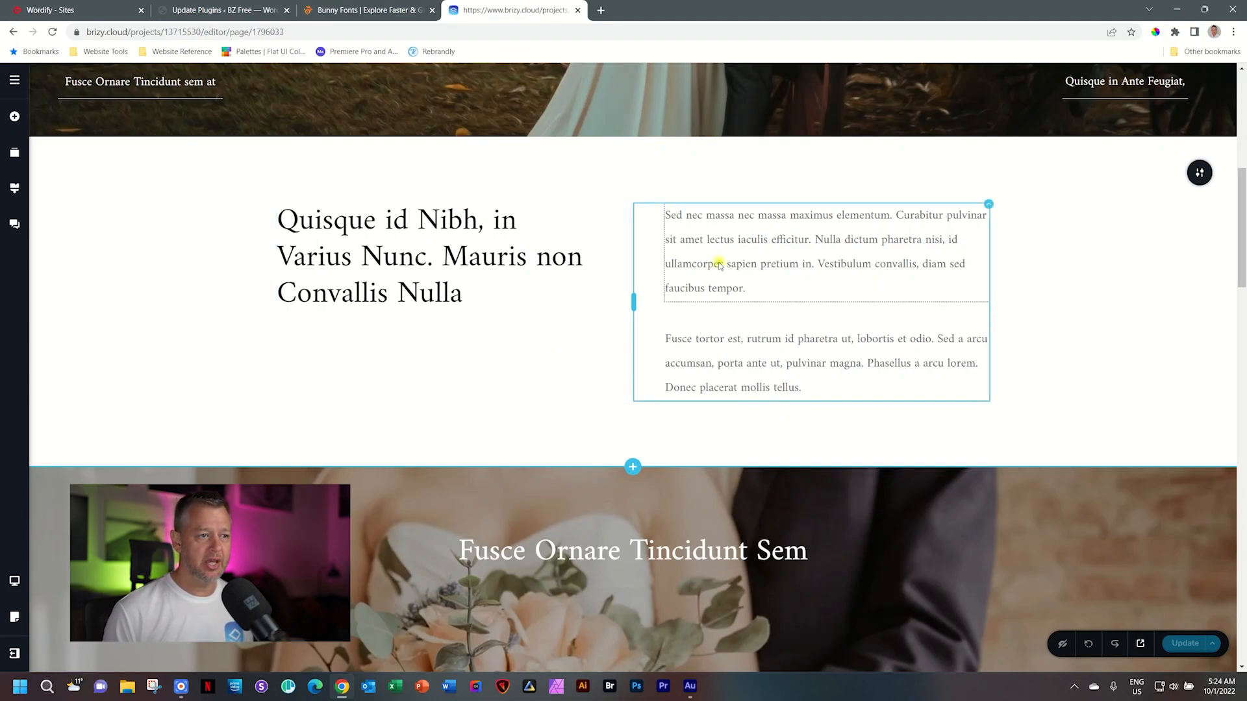
Step: From the paragraph's Typography font list, choose Add New Font to reach the Google Fonts/upload options
left_click(715, 264)
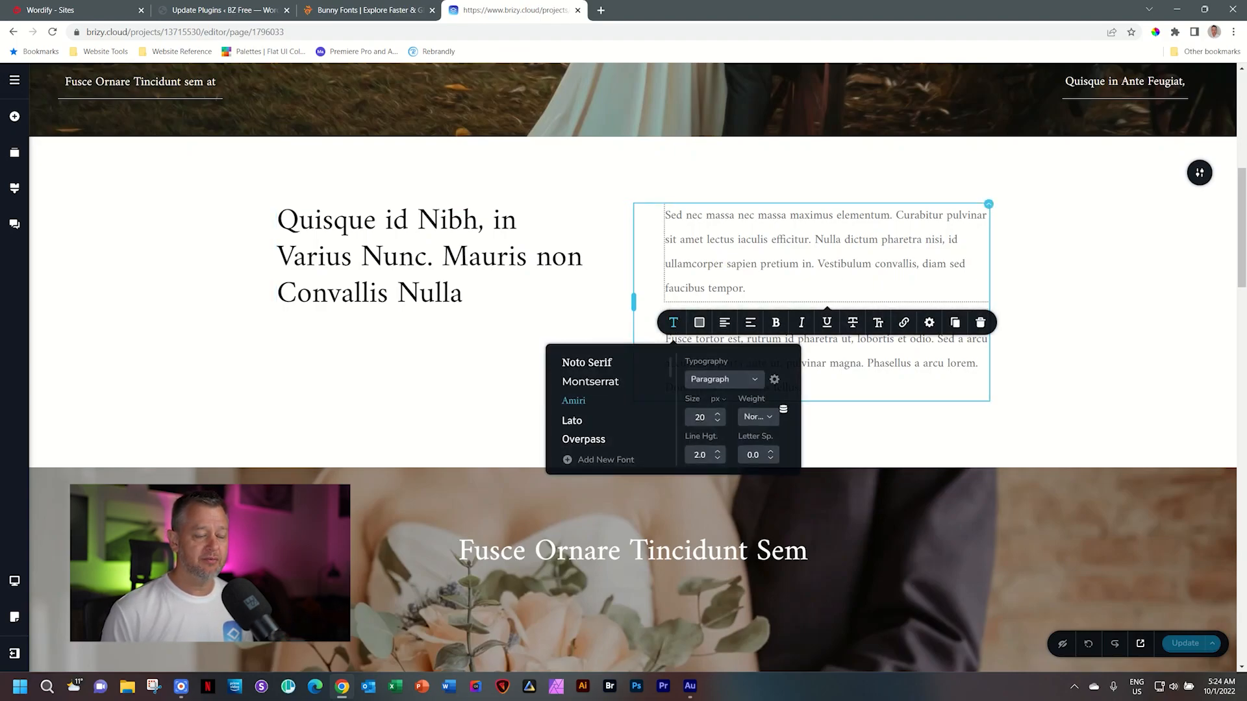
scroll("down", 3)
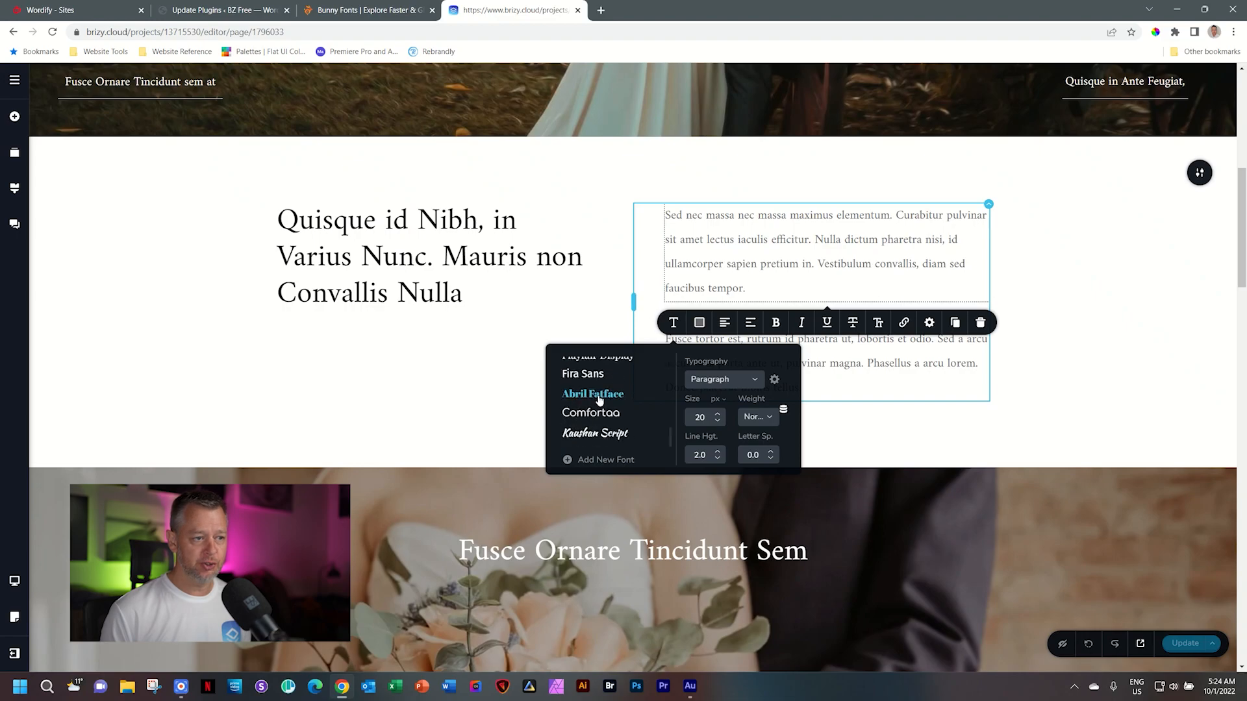
left_click(606, 460)
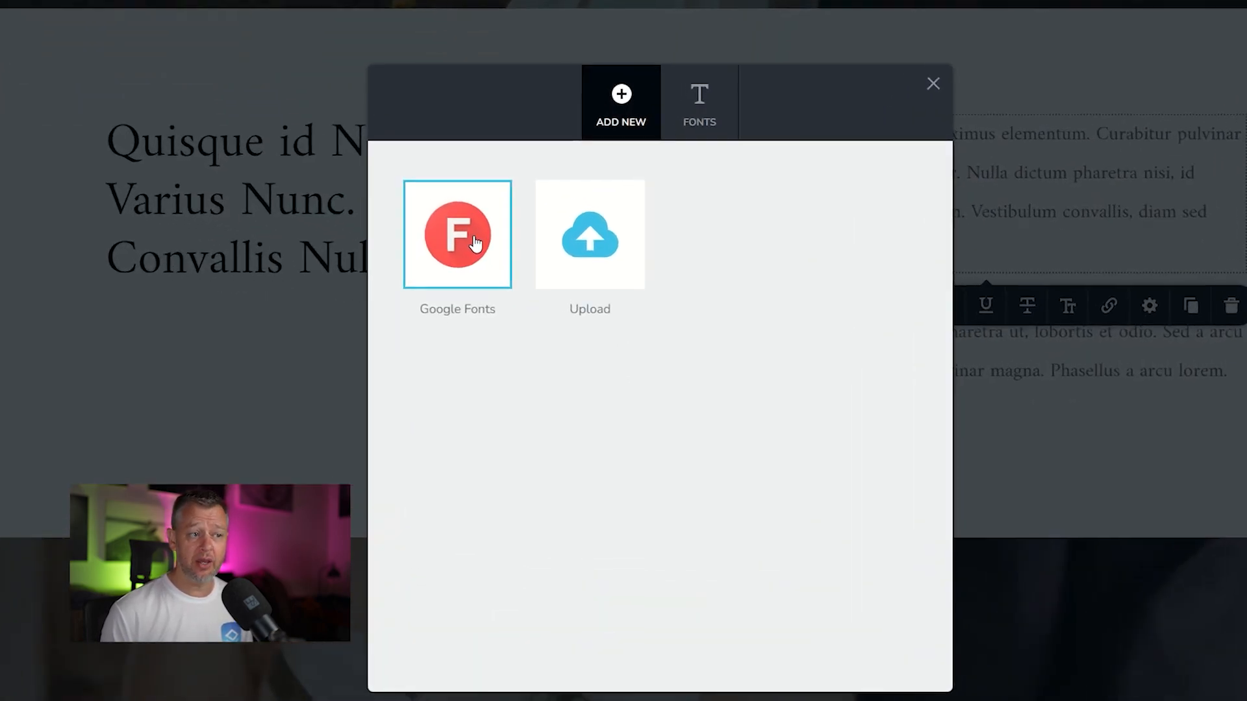
Step: Choose Google Fonts to get the font-name form, then switch to the Bunny Fonts website tab
left_click(457, 234)
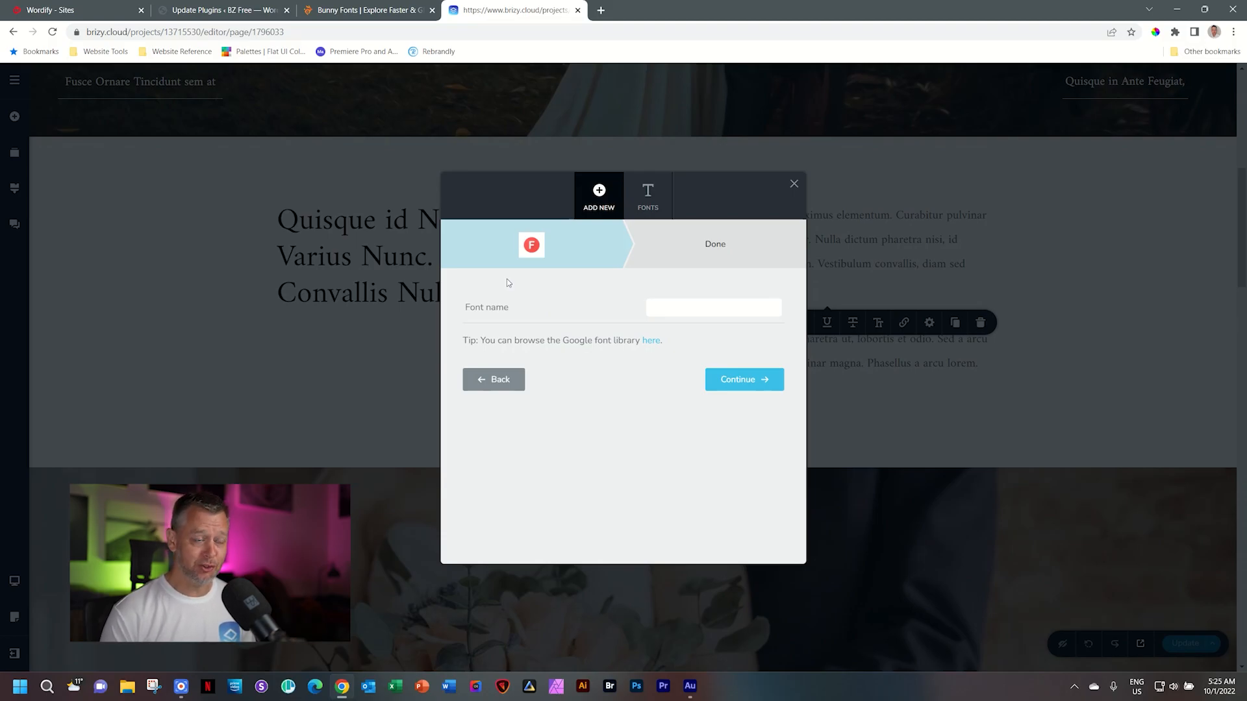
left_click(367, 9)
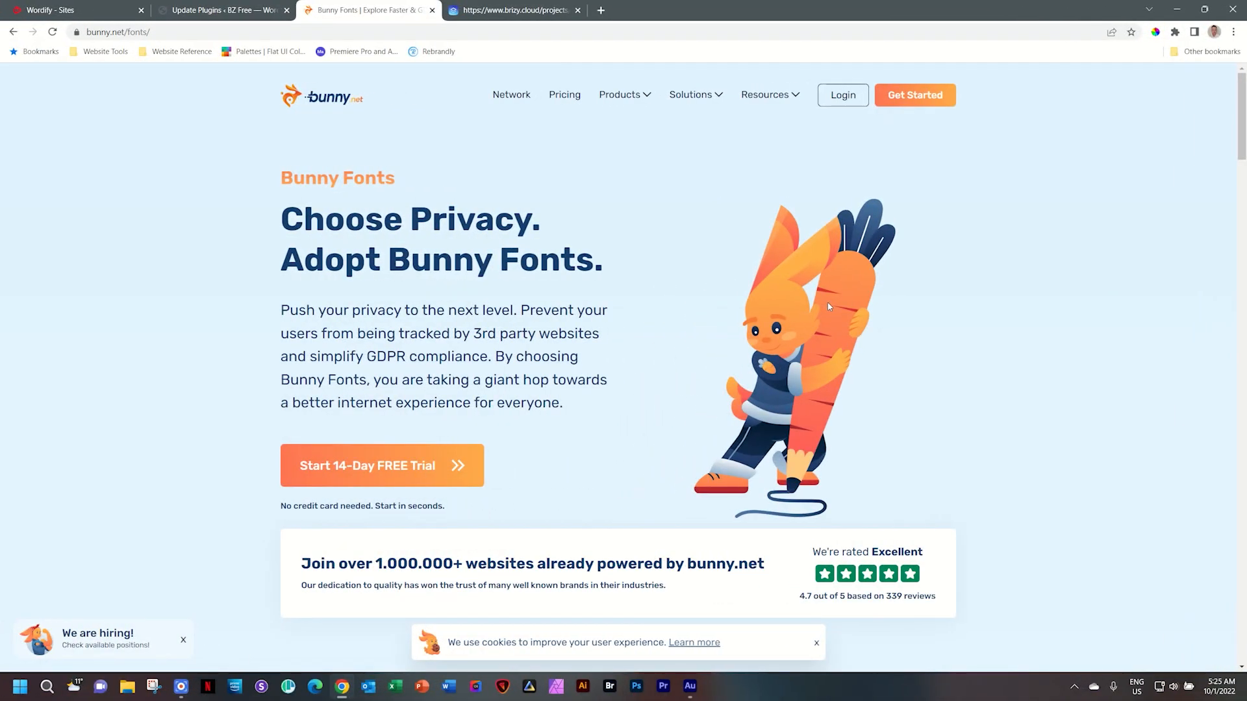